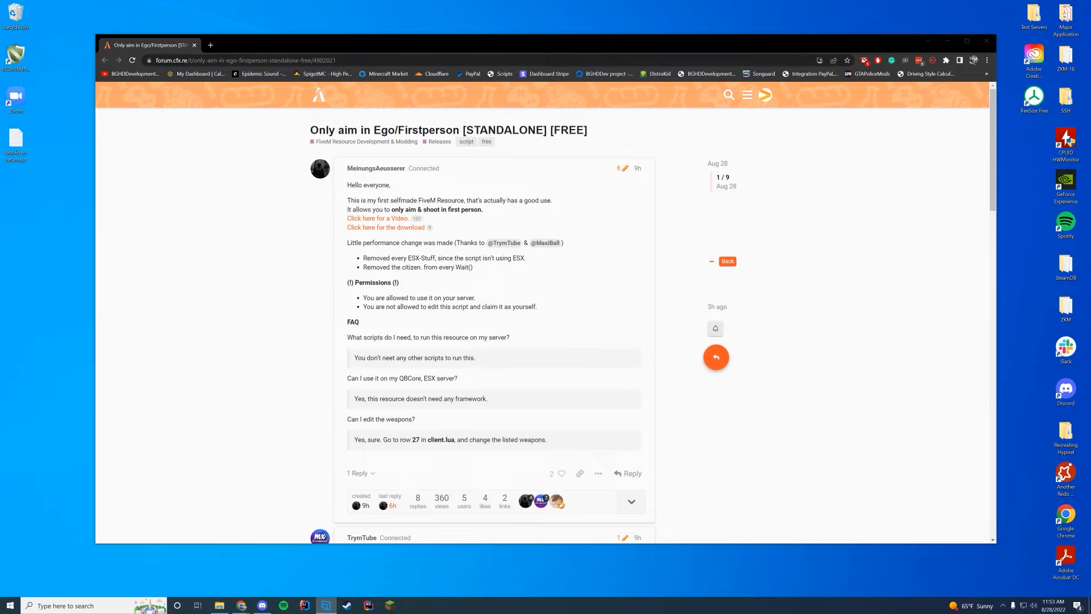
mouse_move(721, 227)
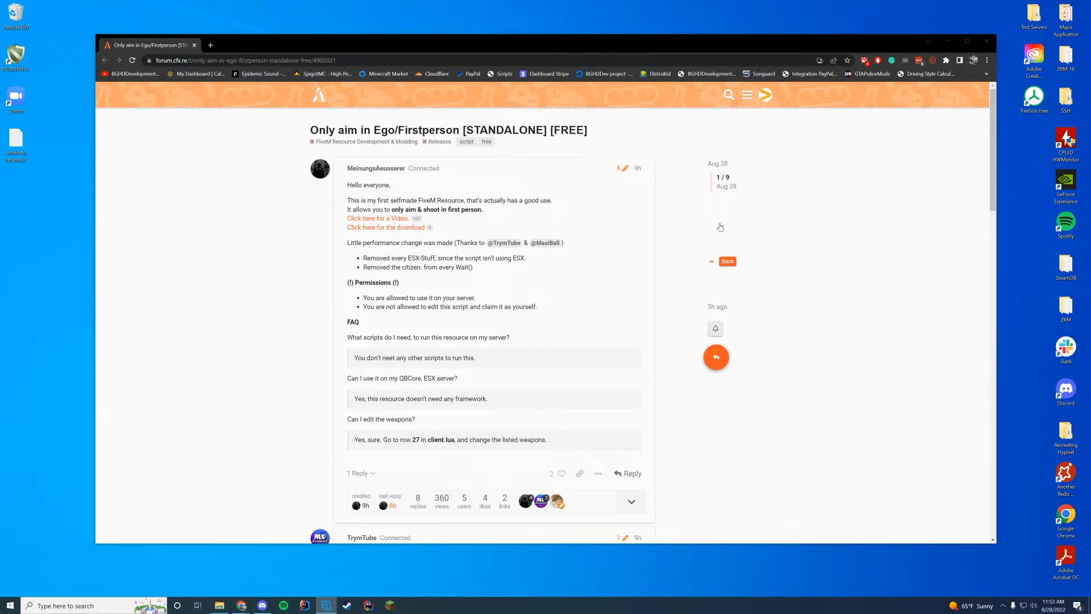
mouse_move(380, 234)
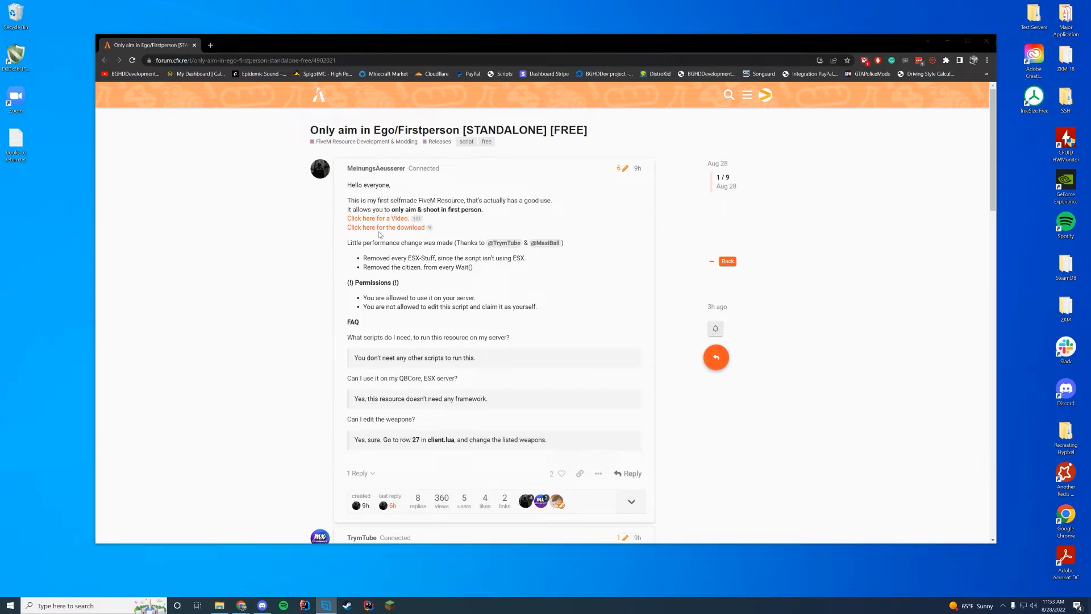
- Follow the forum post's download link to the workupload page for lee_egoAim.rar
left_click(386, 227)
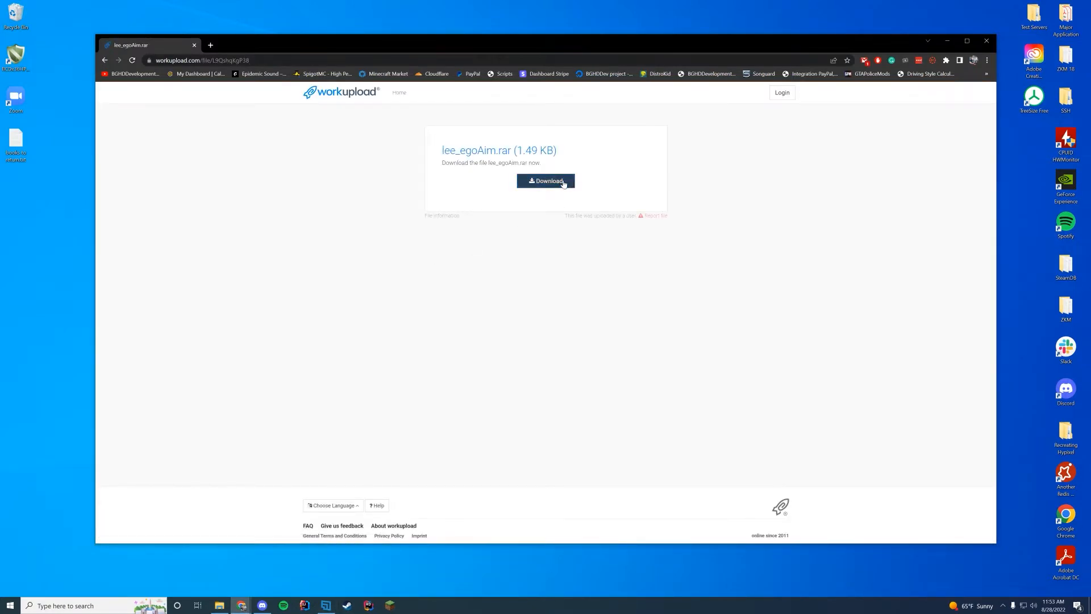
- Download lee_egoAim.rar from Workupload and have it open in WinRAR
left_click(546, 181)
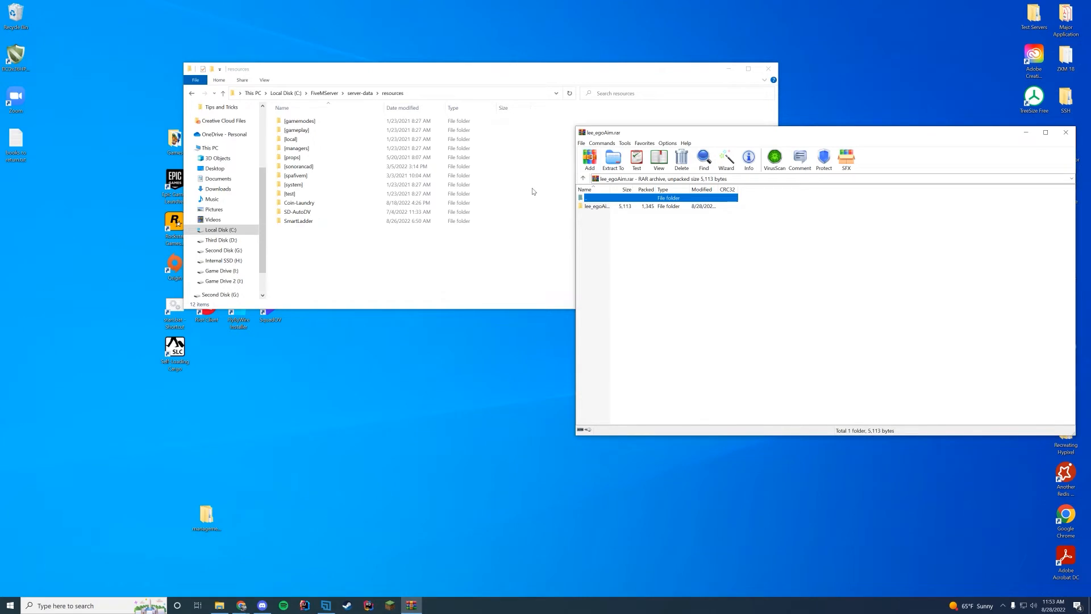
- Extract the lee_egoAim folder into FiveMServer\server-data\resources
double_click(667, 198)
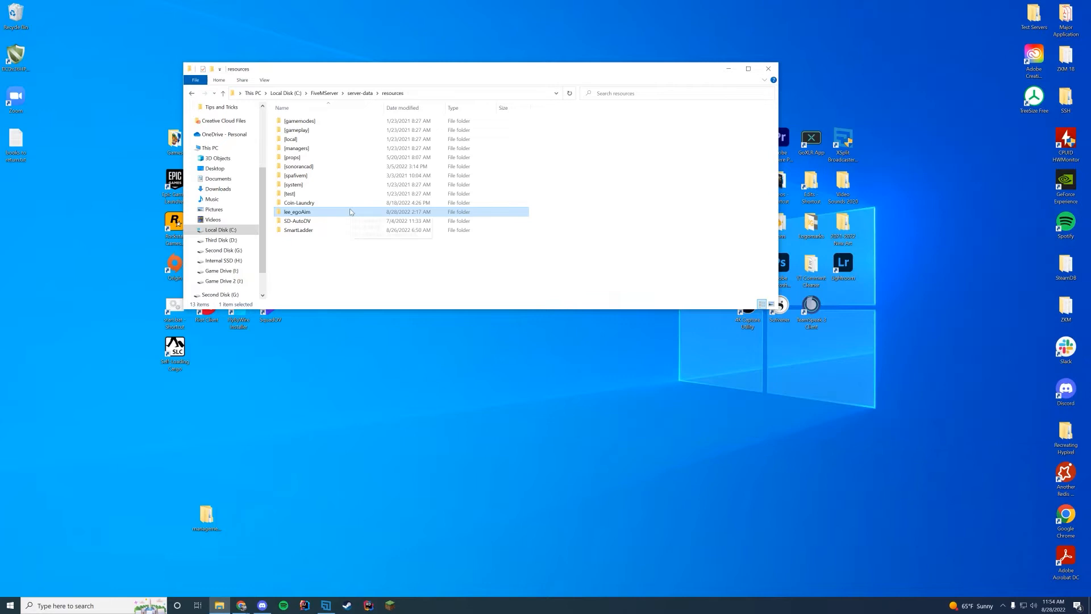
- Review client.lua of lee_egoAim in Notepad++
right_click(287, 121)
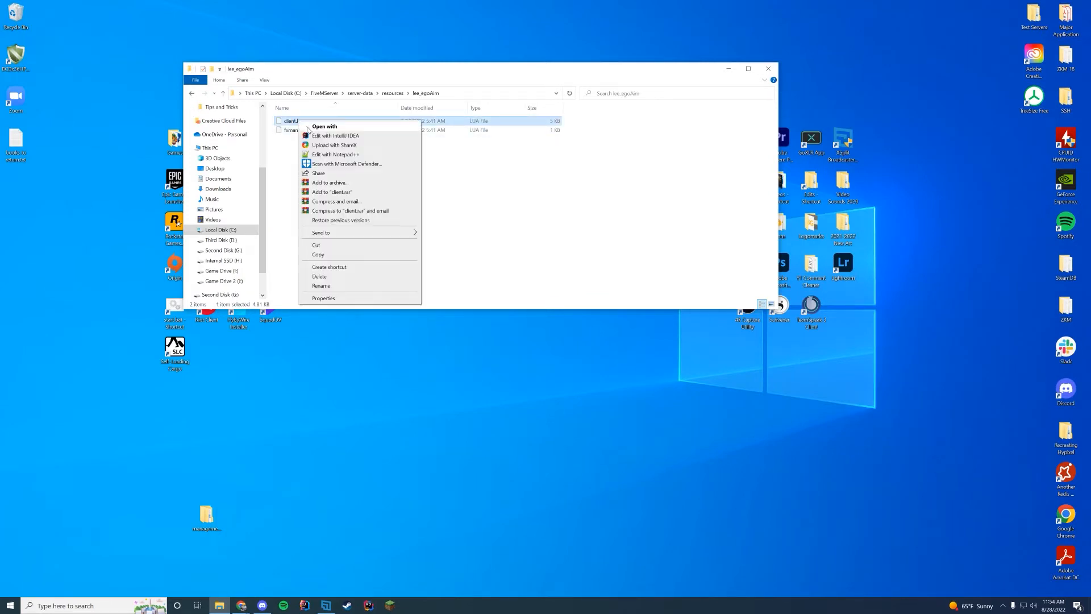
left_click(335, 153)
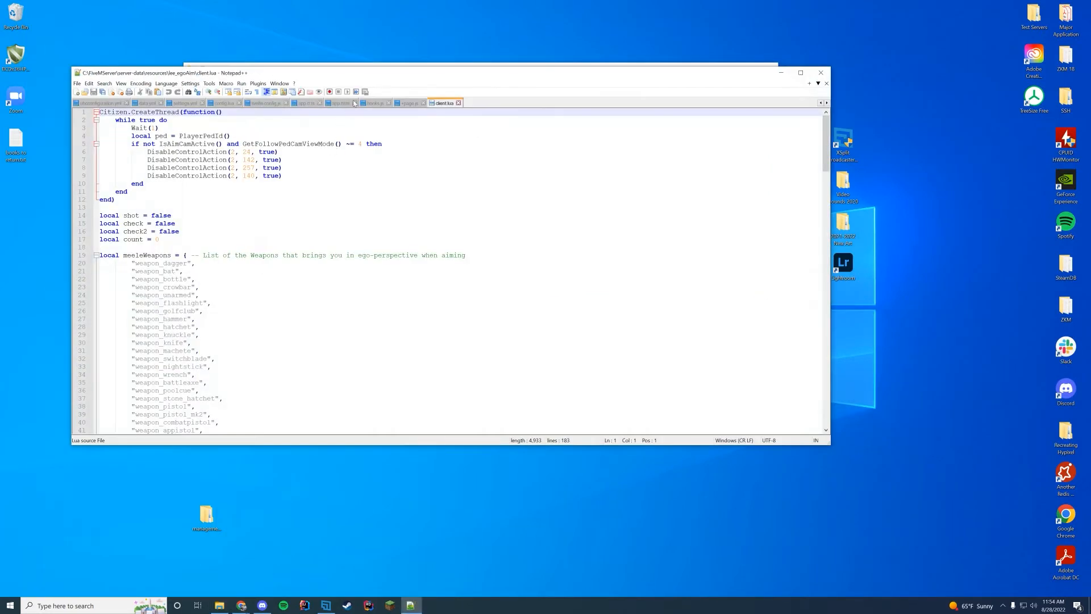
scroll("down", 3)
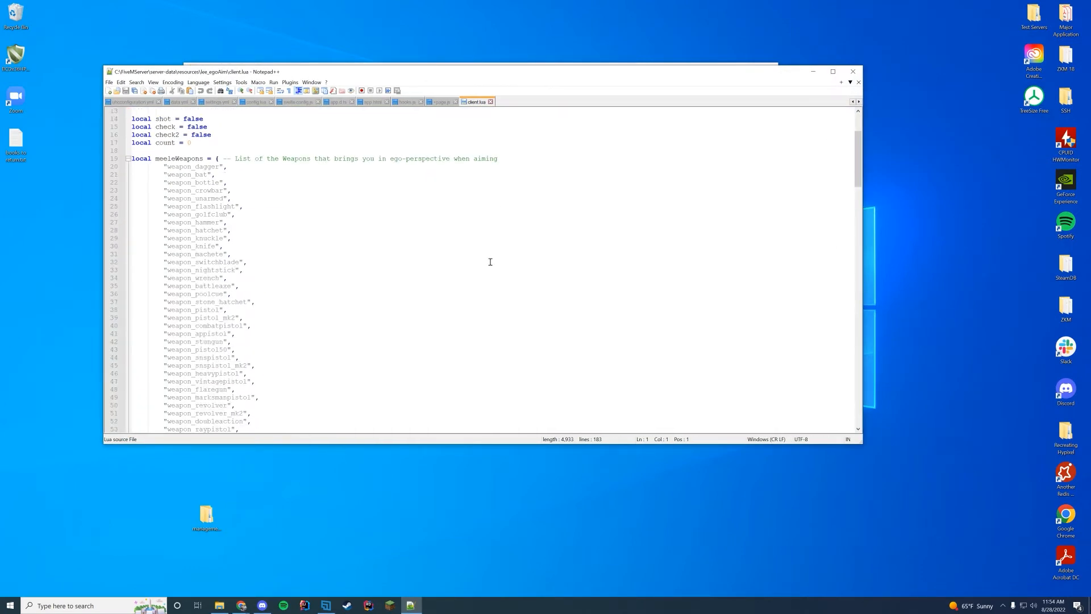
scroll("down", 3)
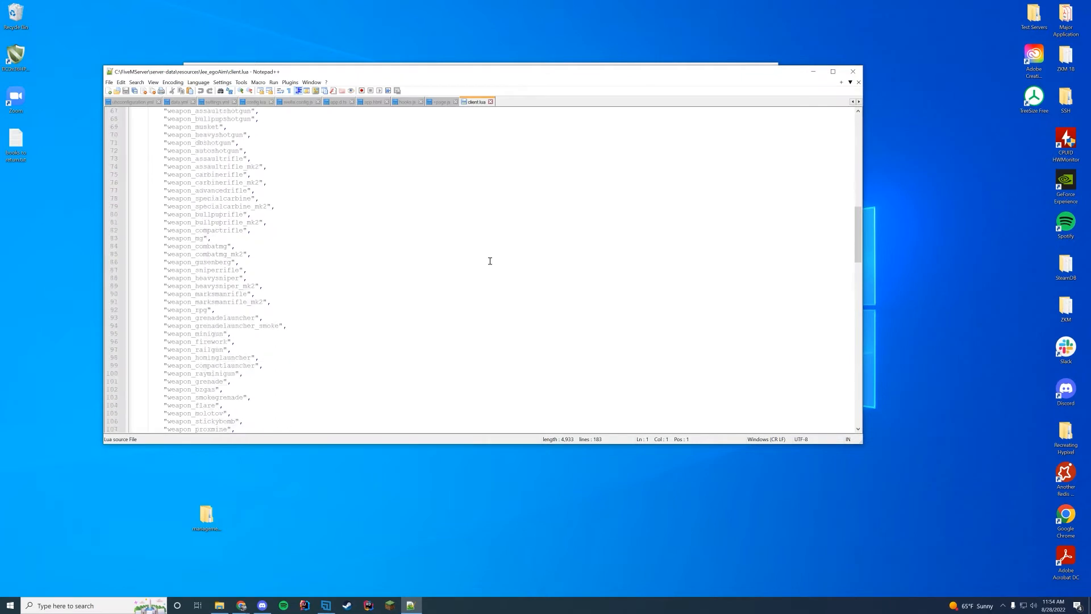
scroll("up", 3)
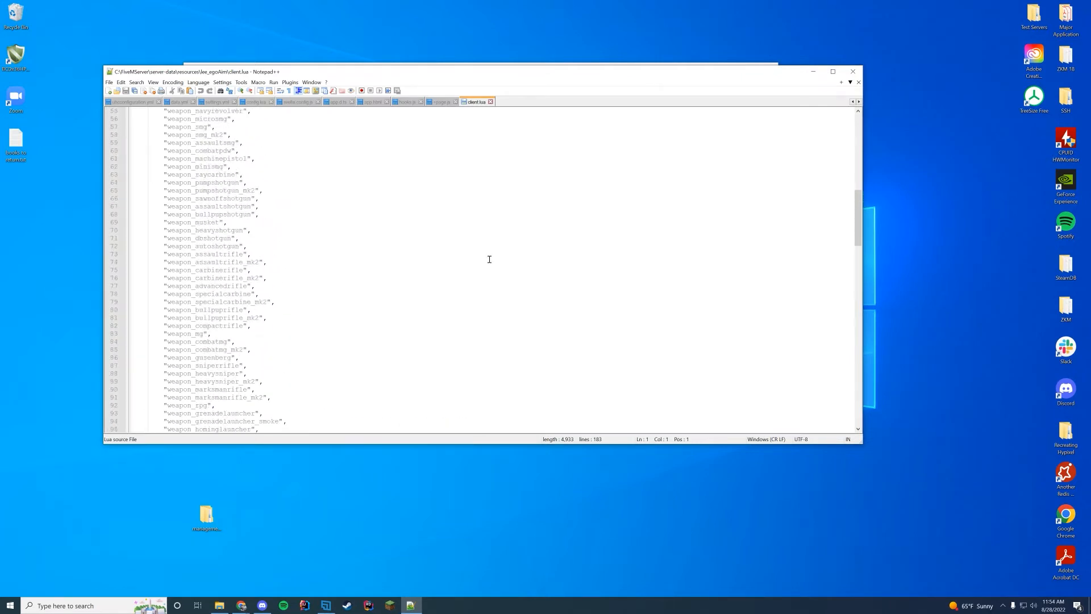
scroll("up", 3)
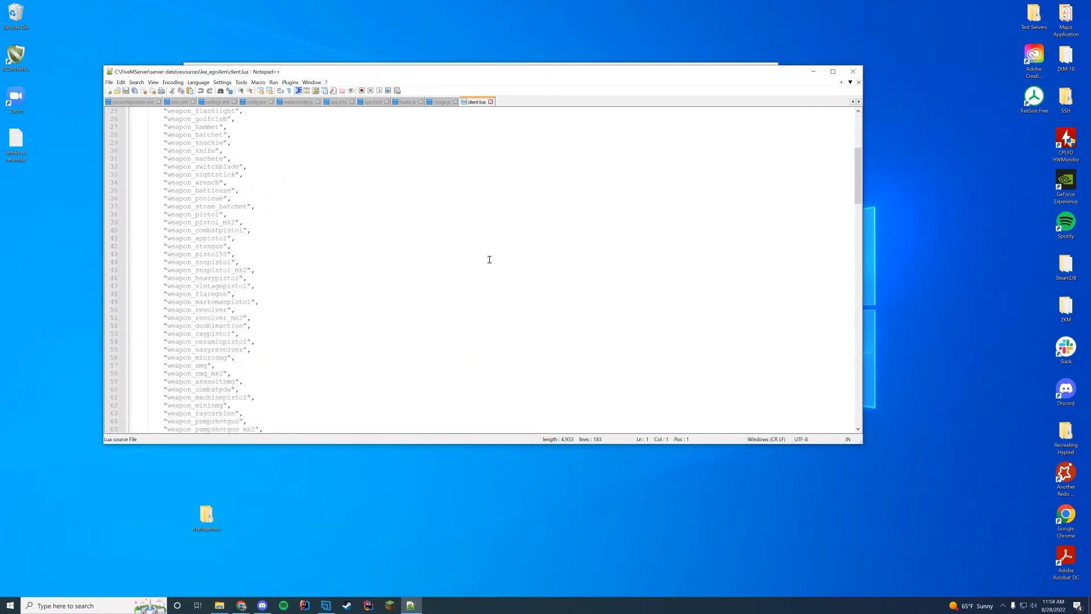
scroll("down", 3)
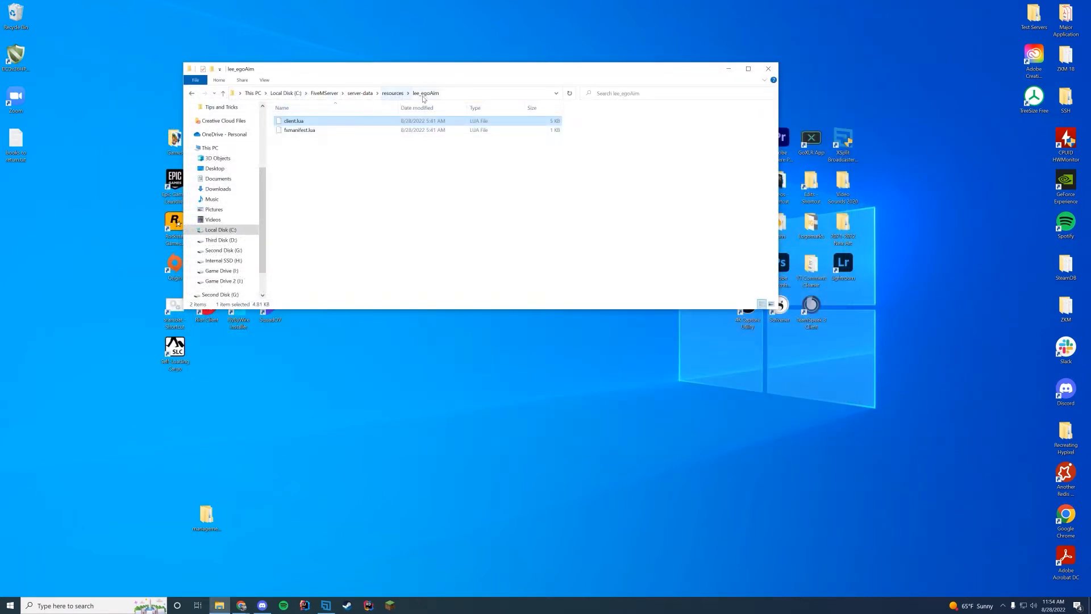
- Copy the folder name and add 'ensure lee_egoAim' to server.cfg
right_click(297, 212)
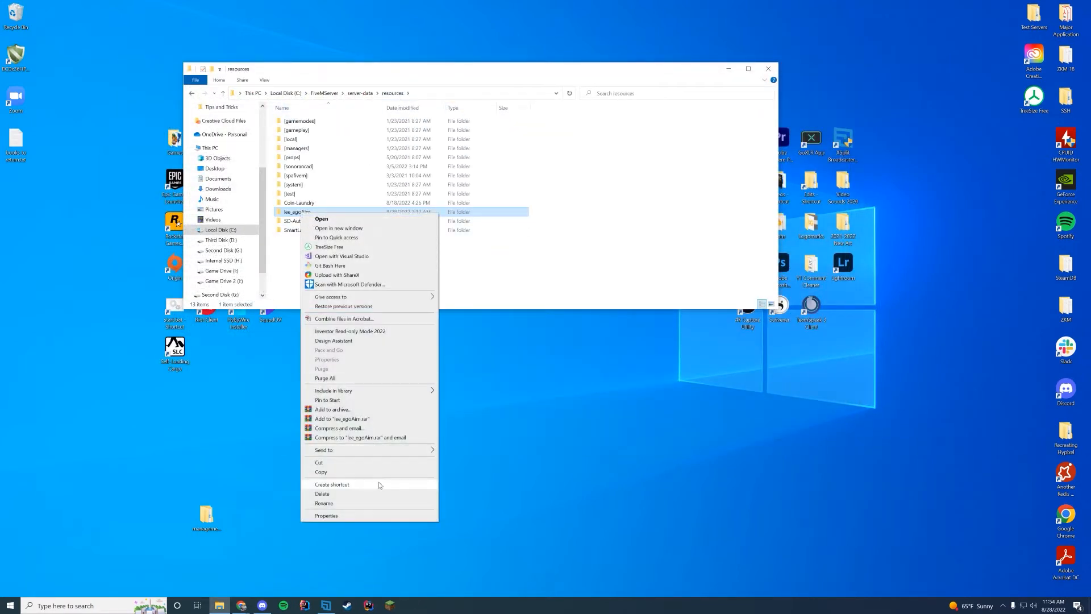
left_click(324, 503)
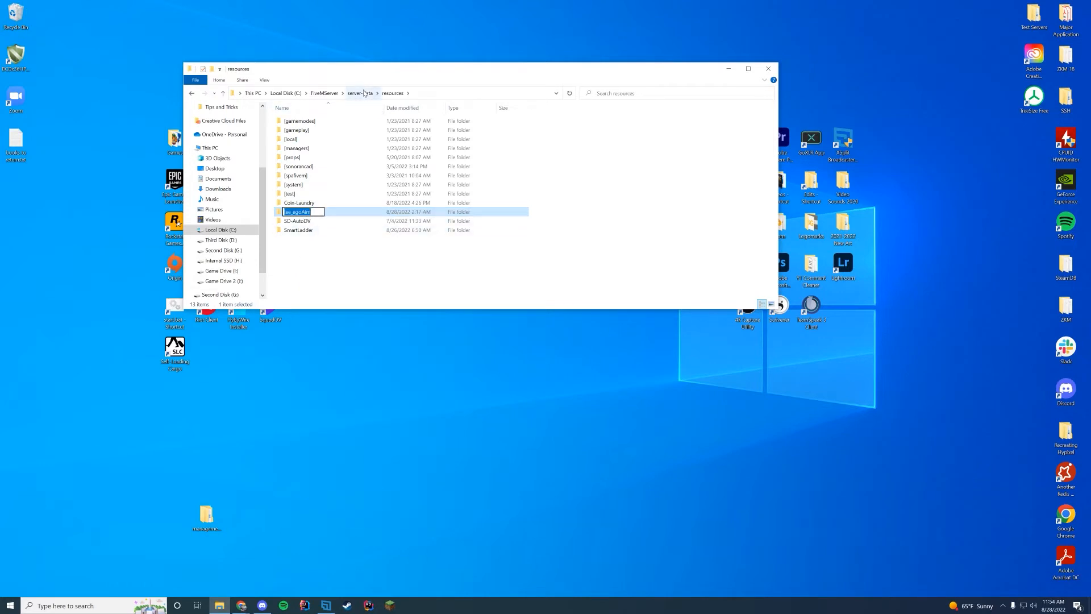
right_click(293, 175)
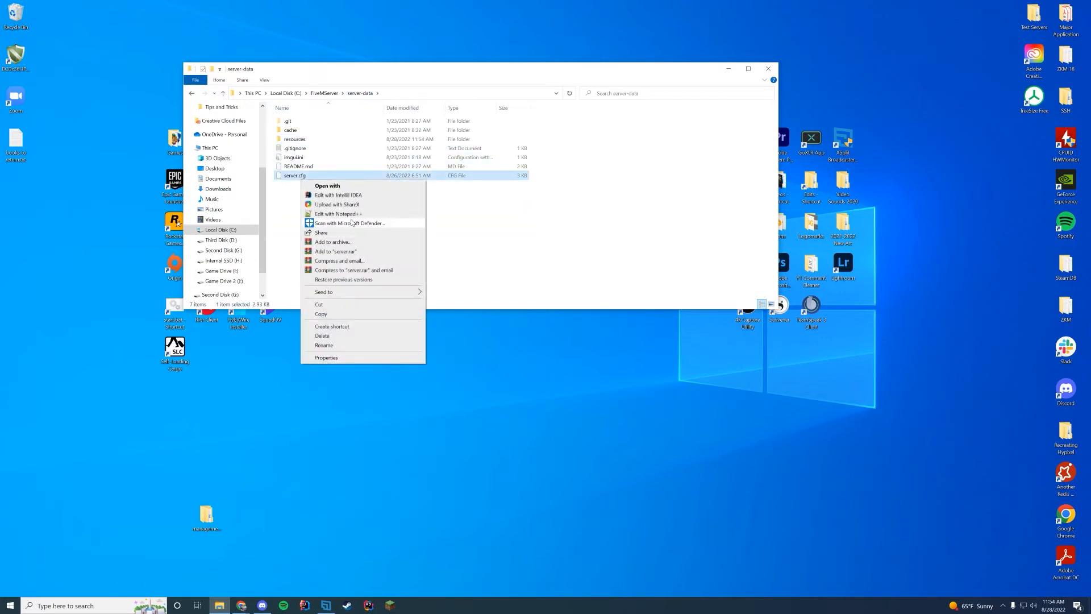
left_click(338, 214)
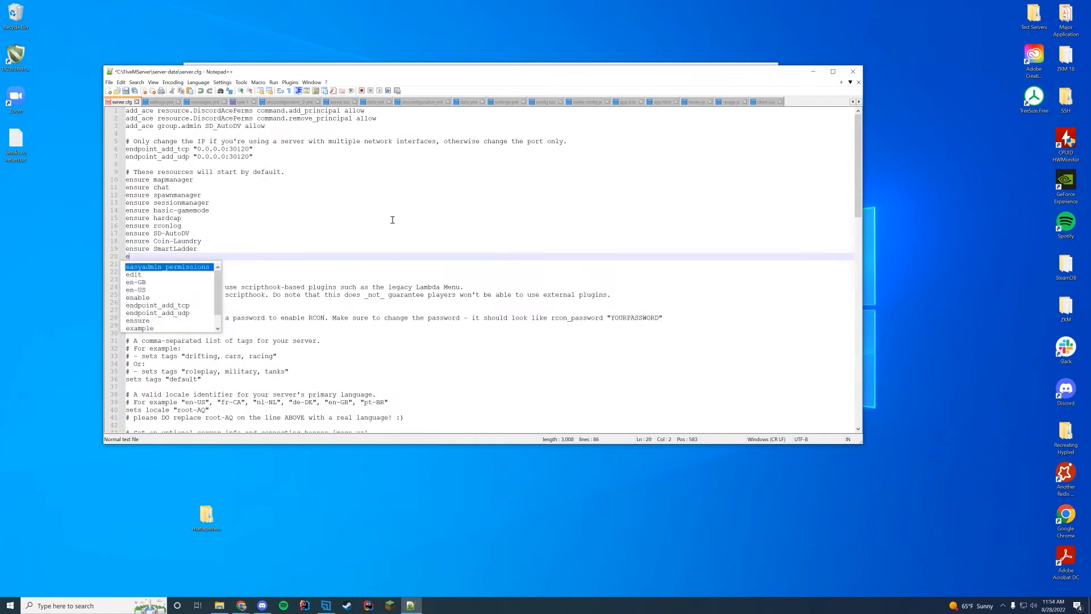
type("lee_egoAim")
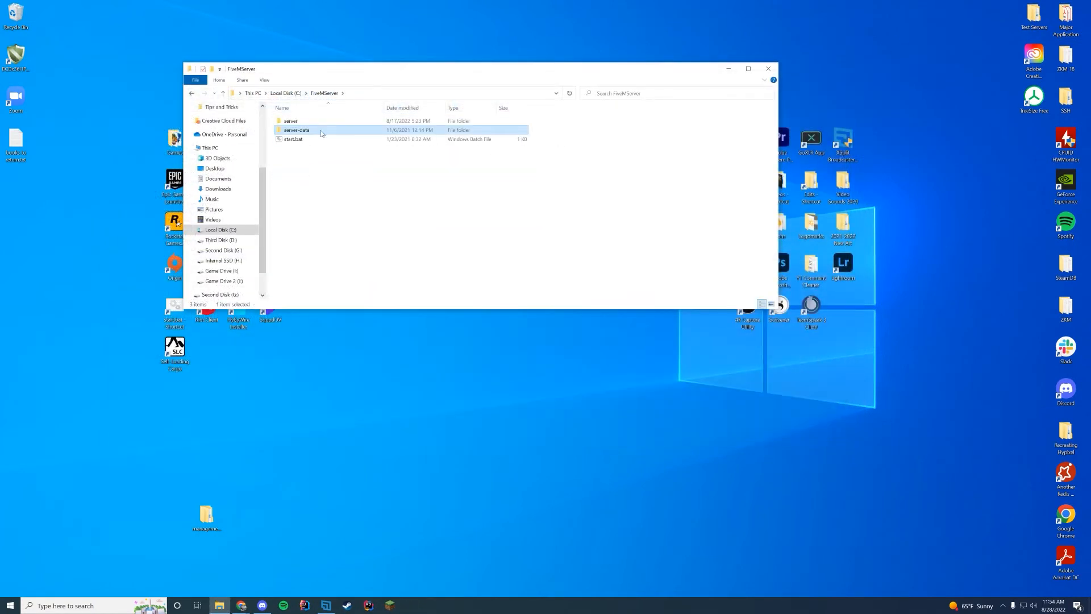
- Launch the FiveM server via start.bat so lee_egoAim starts
double_click(293, 139)
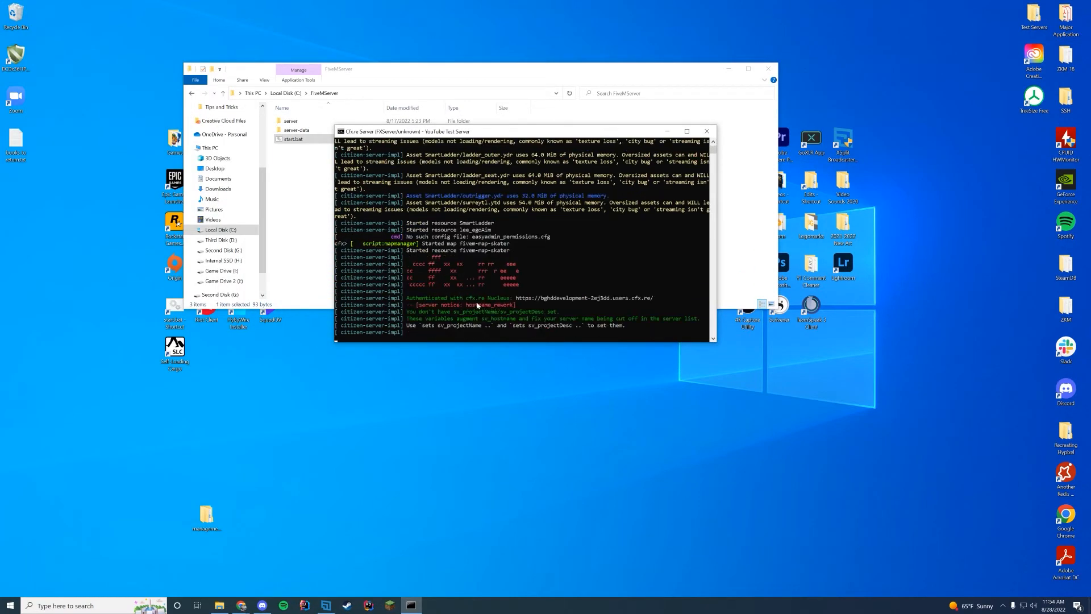
left_click(497, 229)
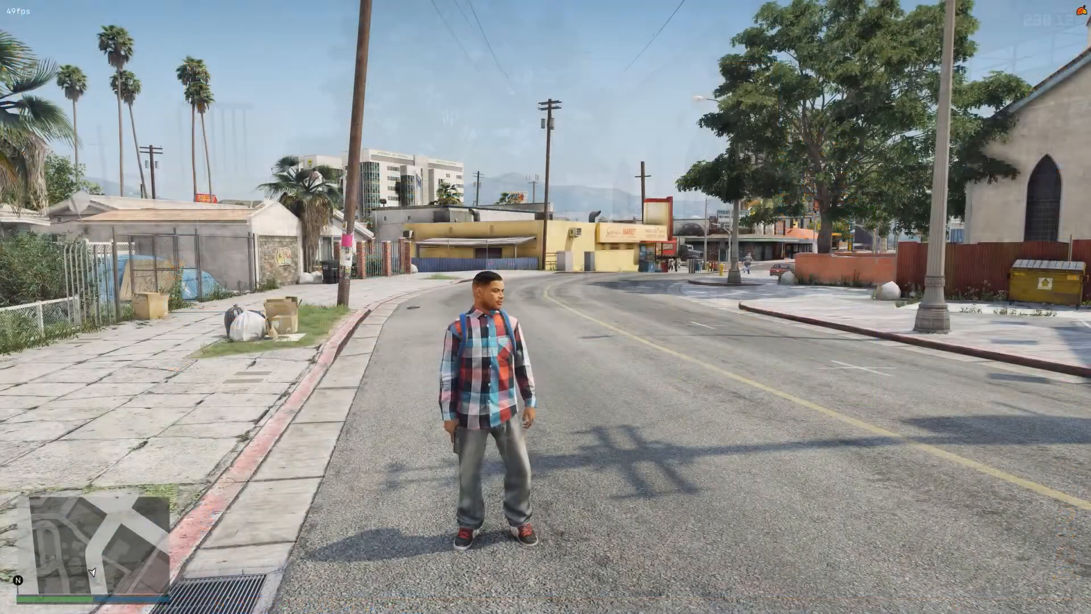
- Equip a pistol and aim to confirm first-person view, then cycle the camera with V
key("tab")
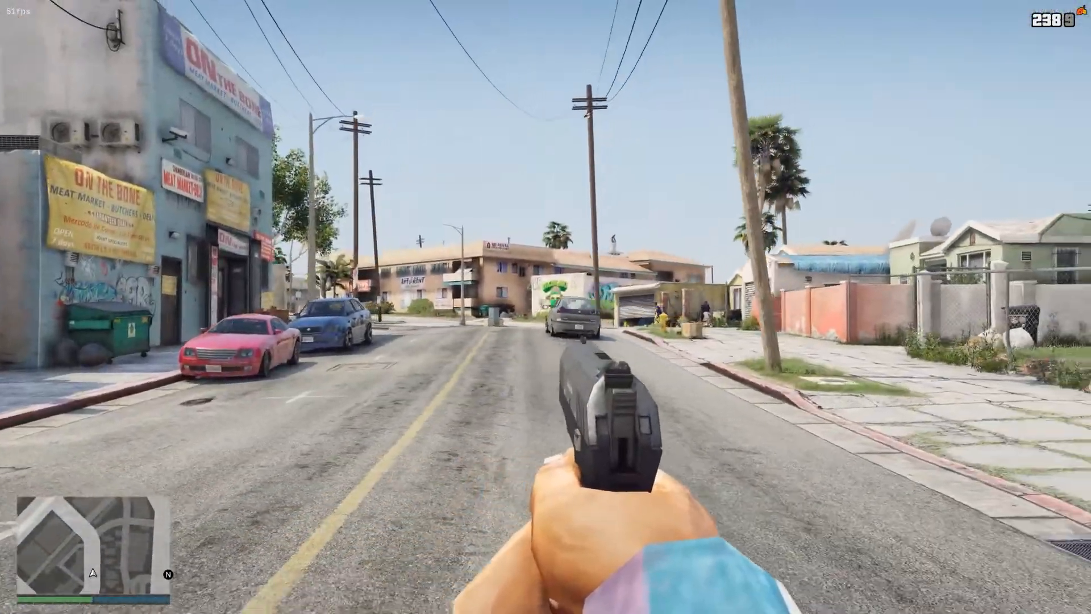
key("v")
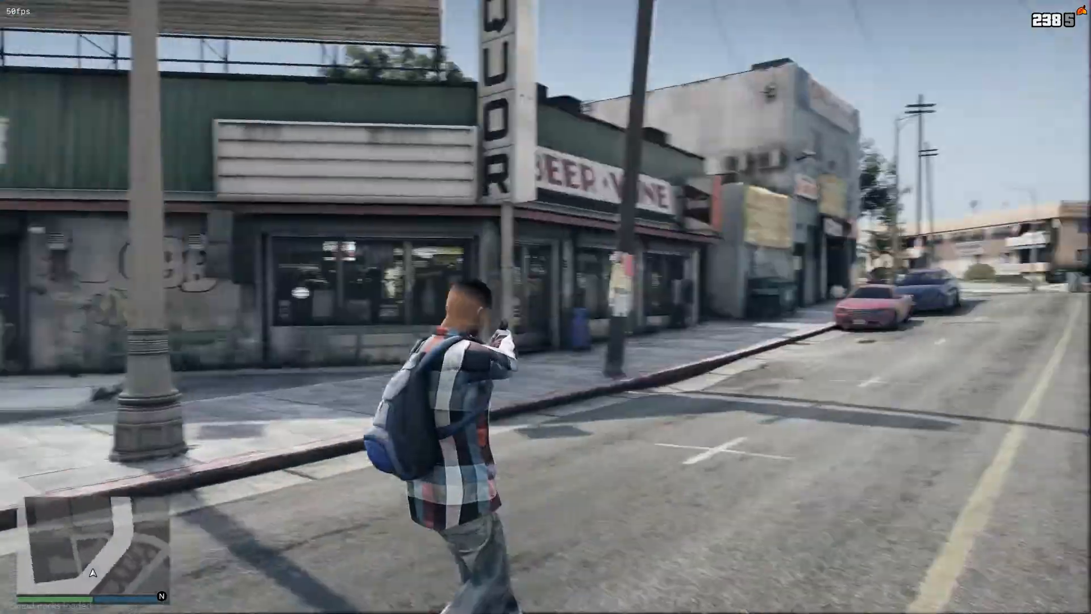